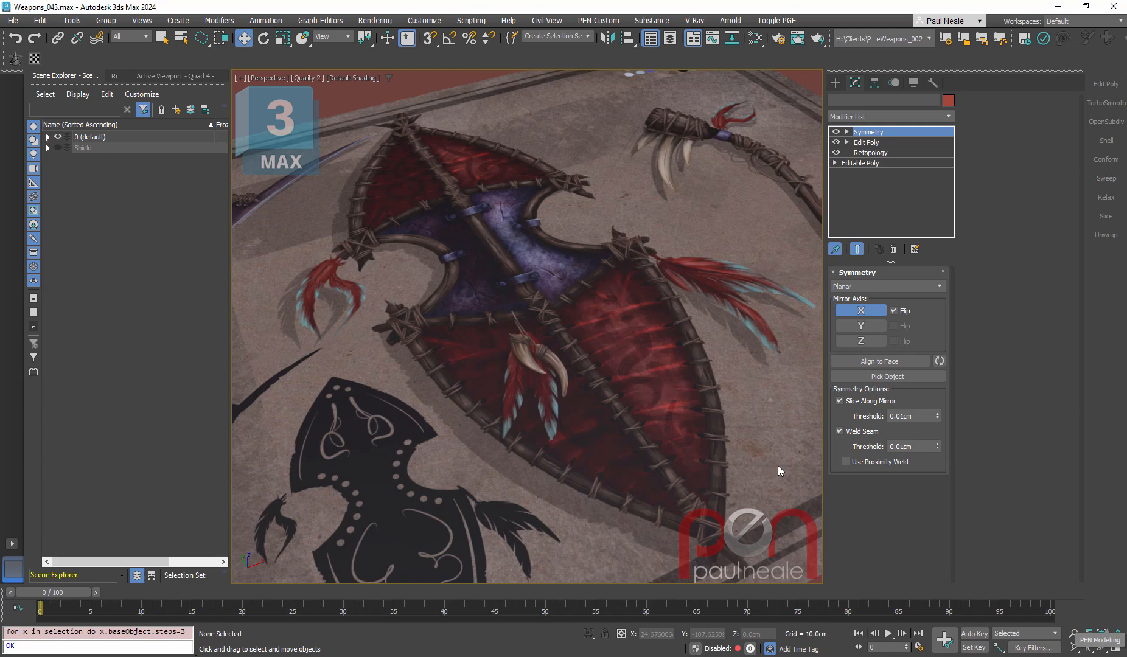
mouse_move(694, 458)
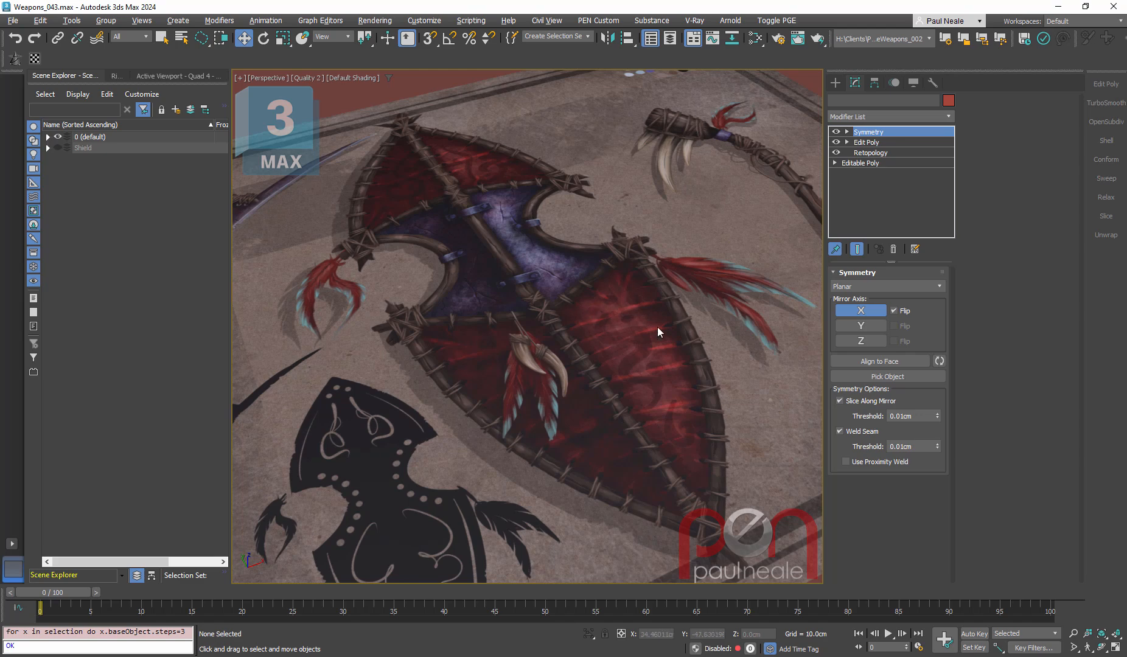
mouse_move(628, 324)
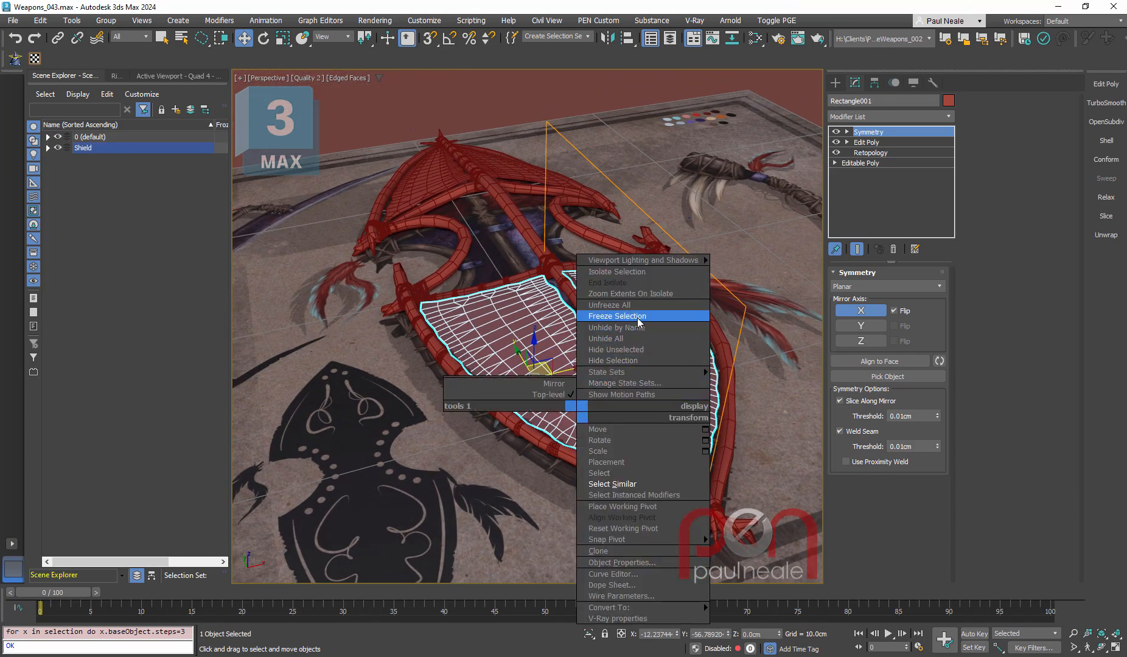
Freeze the shield and draw a rectangle over the lower-left leather panel in Top view
left_click(616, 316)
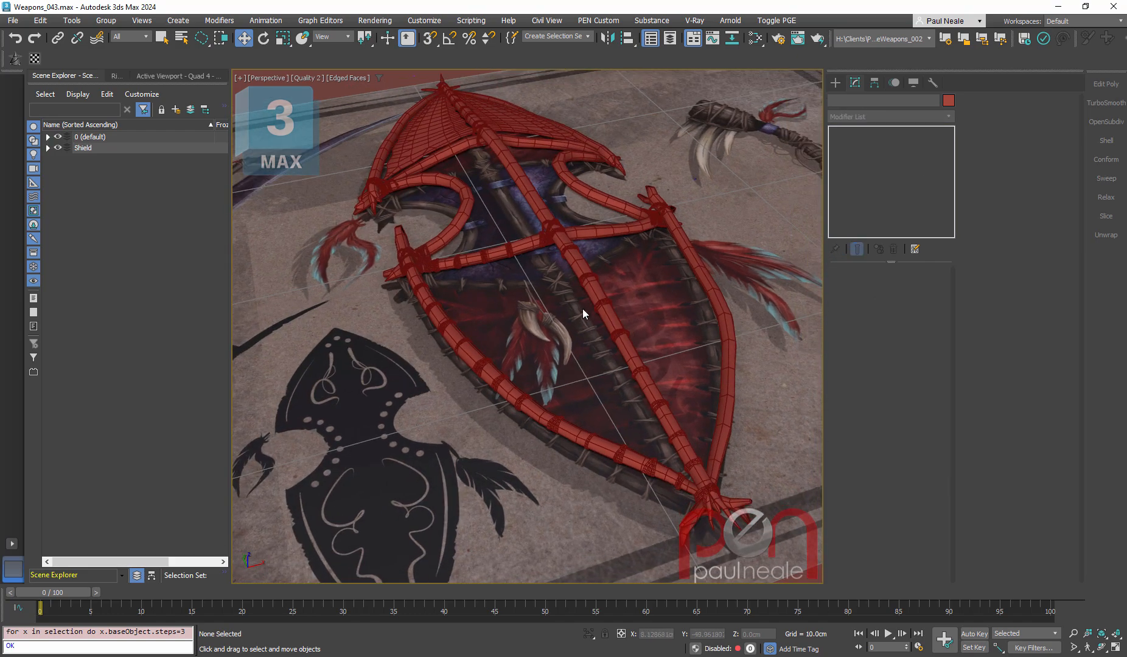
key("t")
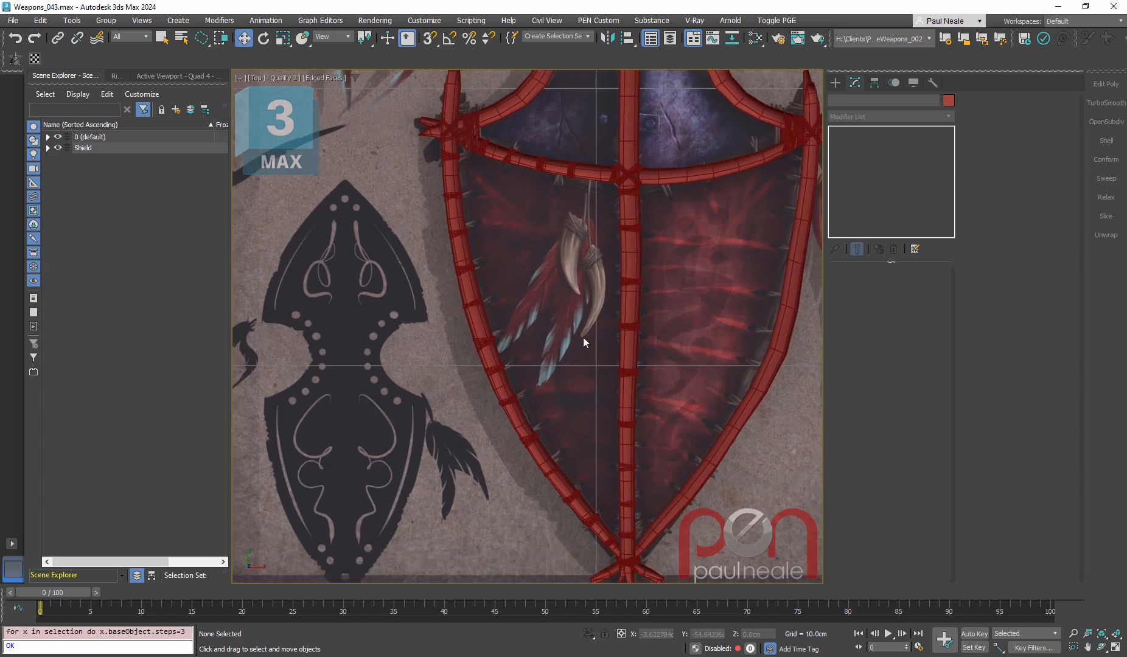
right_click(584, 342)
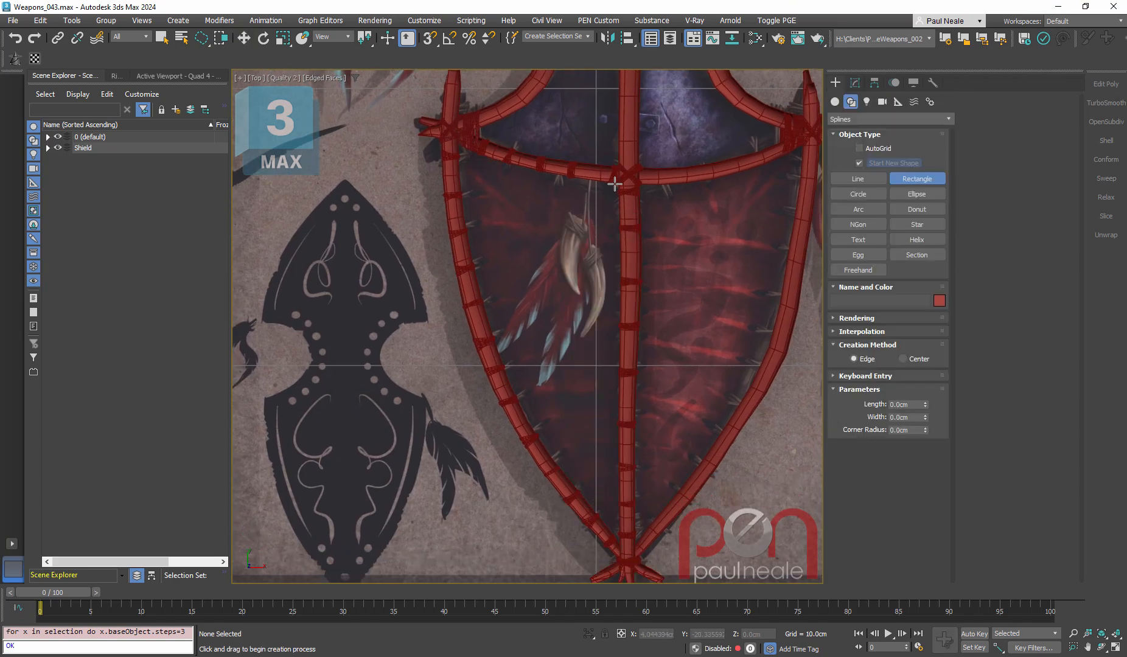
left_click_drag(614, 186, 464, 536)
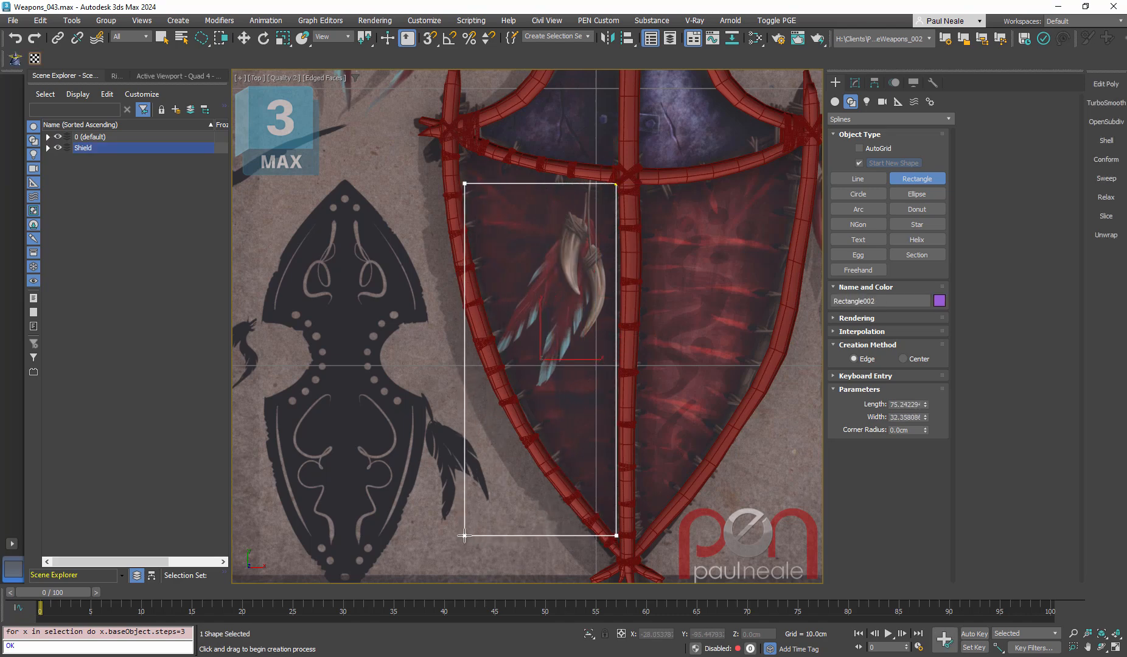
Stop drawing rectangles, change the outline's corner vertex type, and pick a corner to reposition
right_click(672, 561)
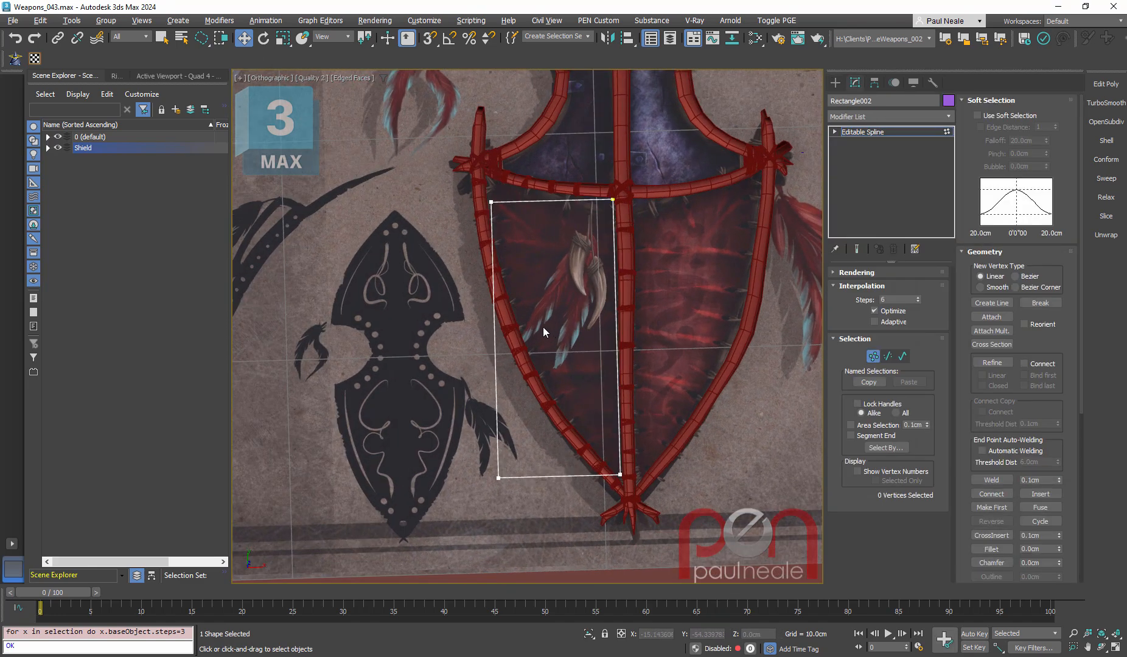
right_click(544, 332)
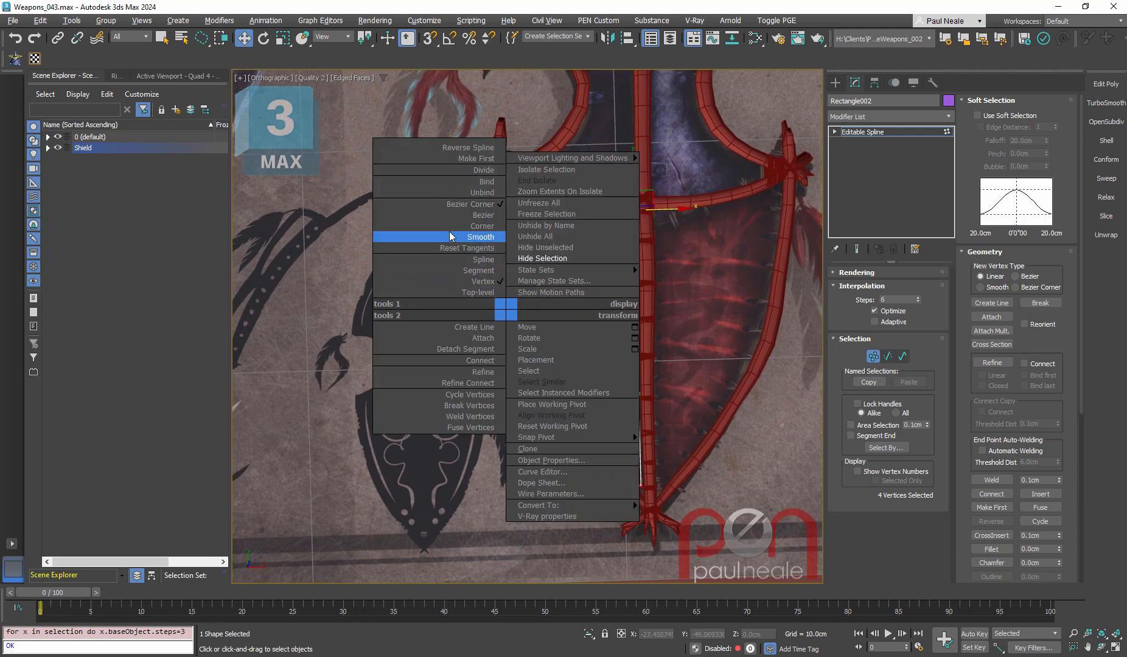
left_click(480, 237)
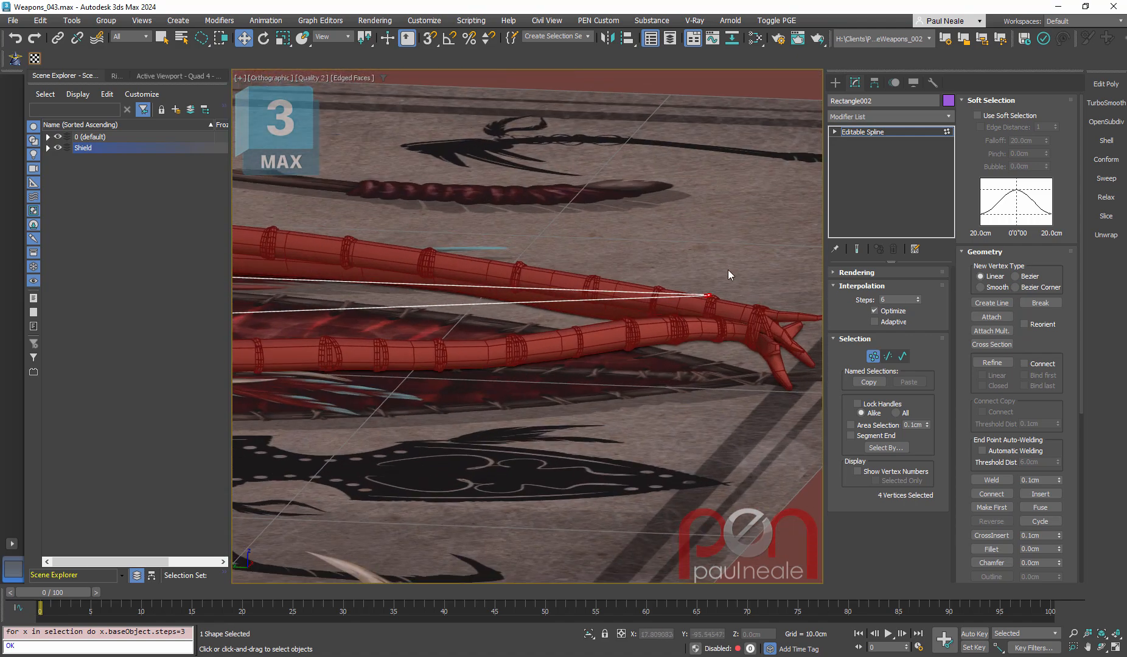
left_click(709, 296)
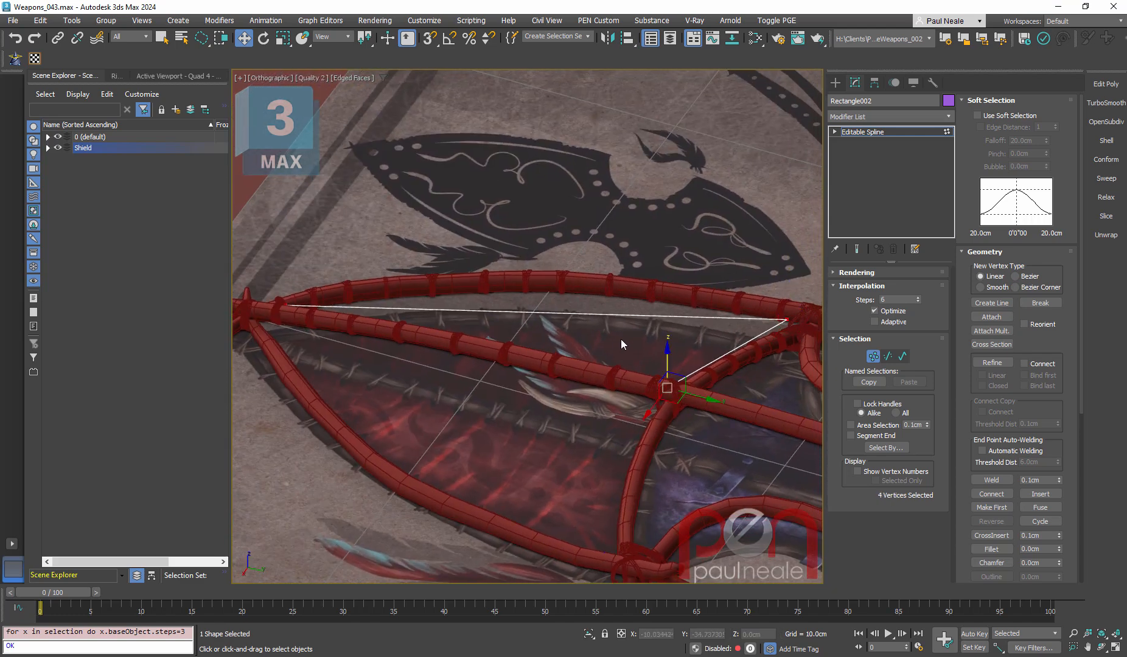
Set the outline's vertices to Bezier Corner for independent tangent handles
right_click(623, 344)
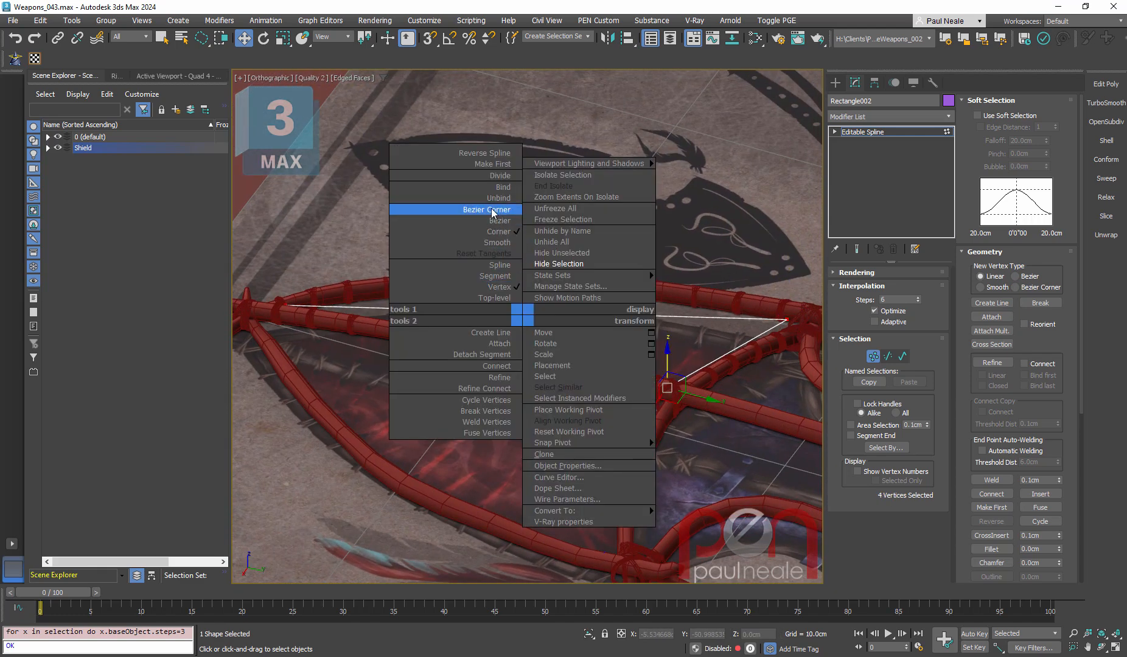
left_click(482, 210)
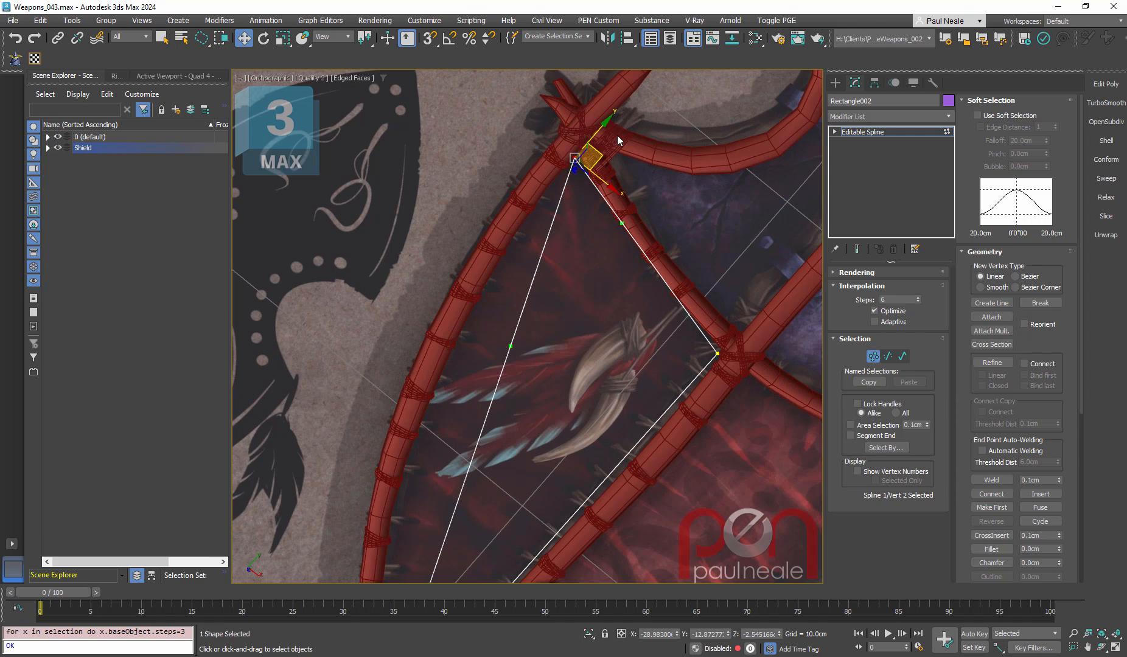
mouse_move(508, 348)
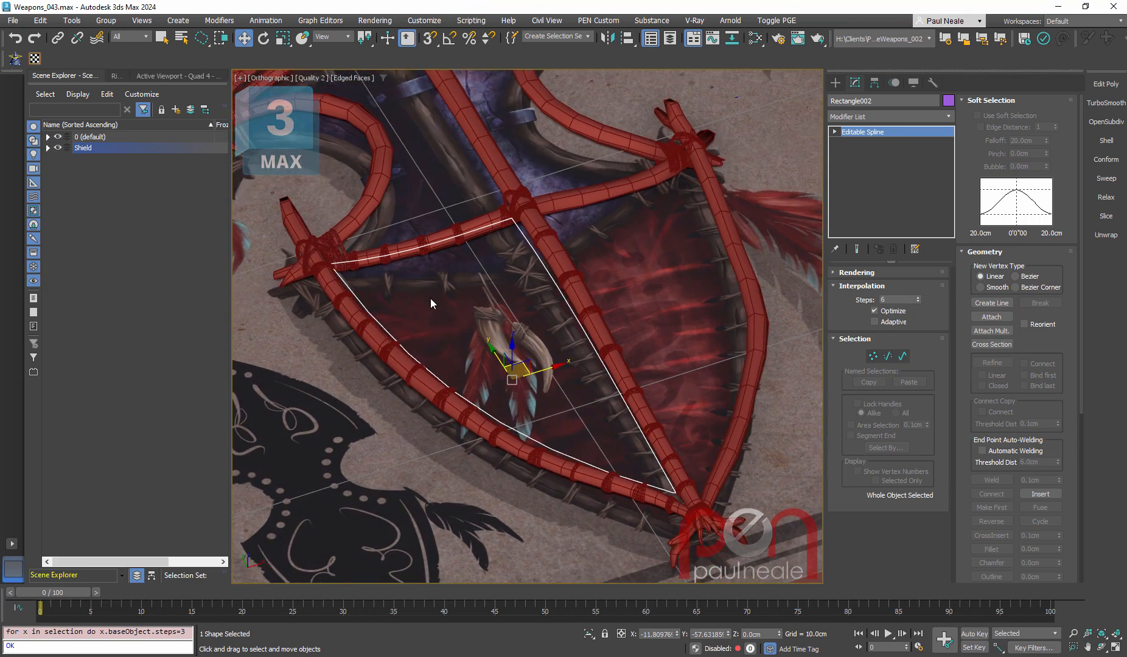
mouse_move(428, 314)
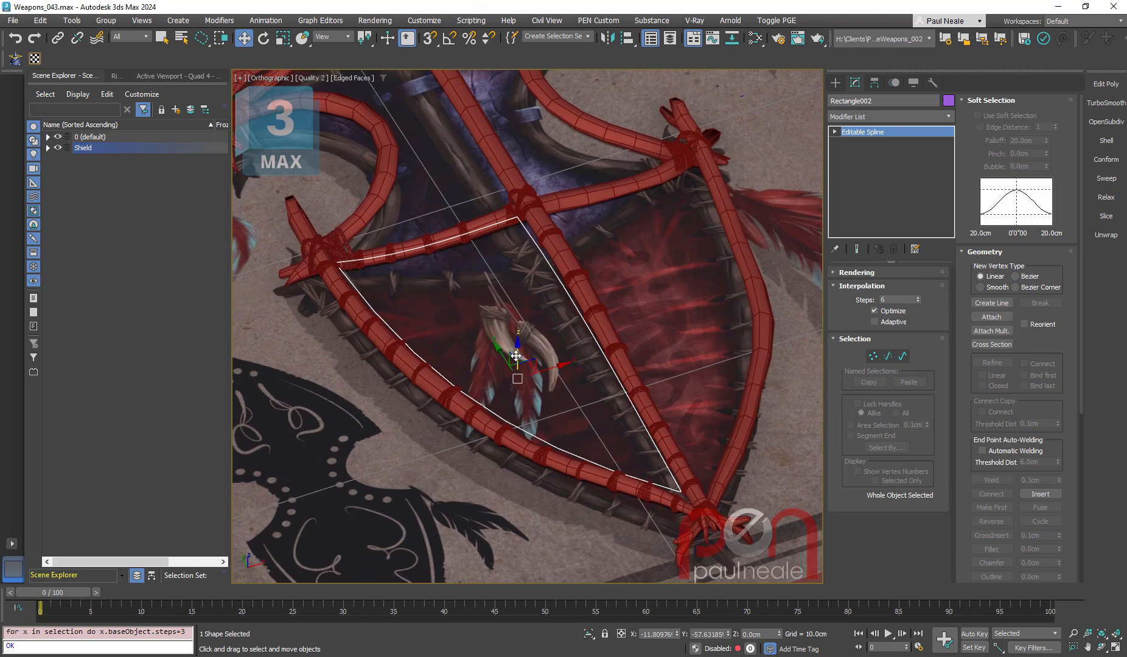
Add a Subdivide modifier at 0.7 cm size, then an Edit Poly modifier above it
type("sub")
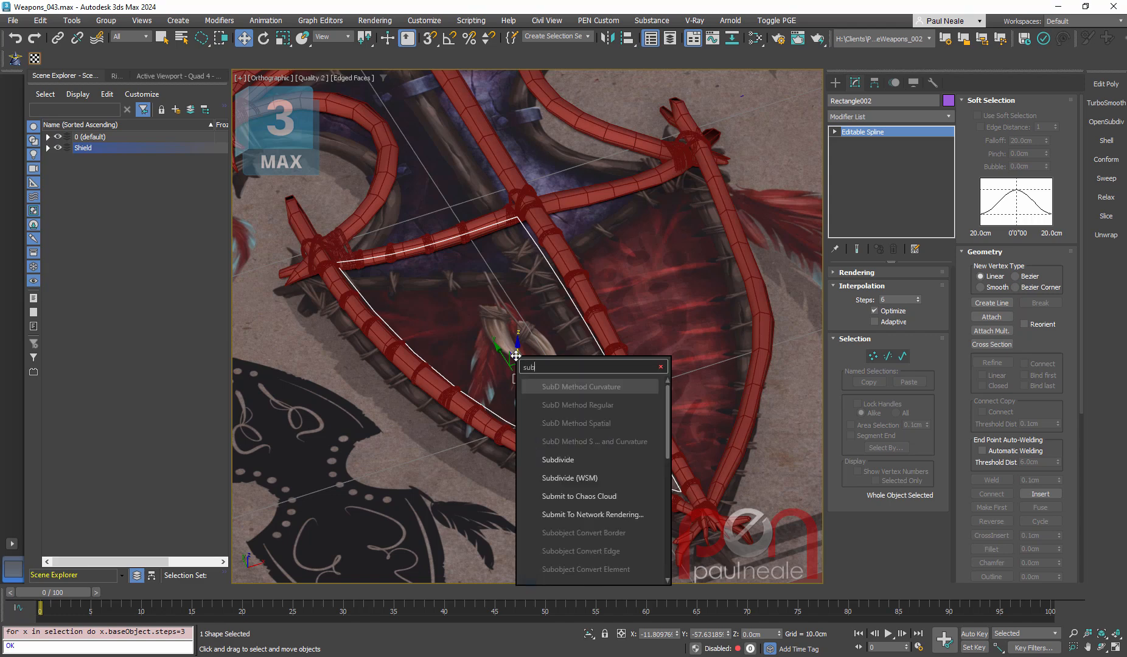
left_click(557, 460)
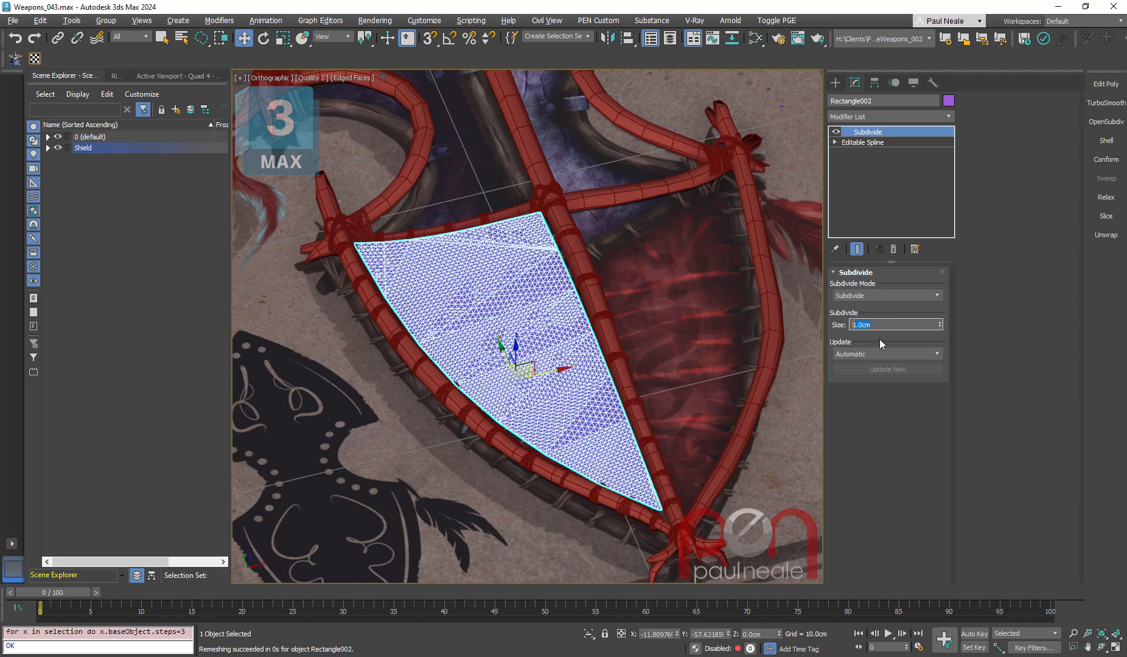
mouse_move(876, 341)
type("0.7")
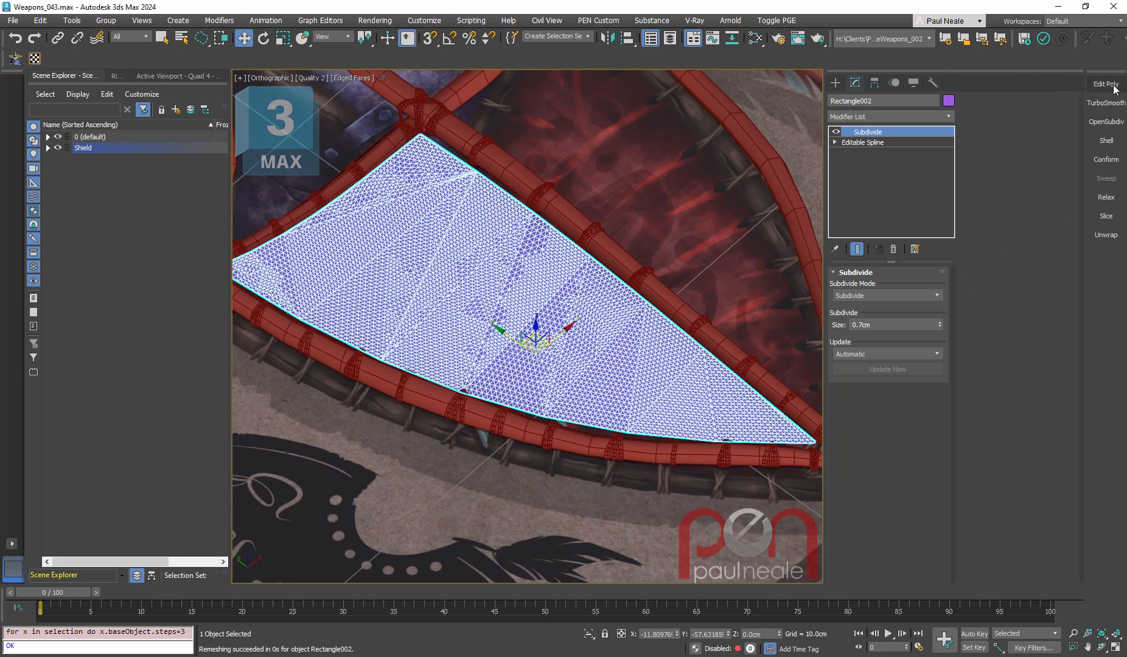
left_click(1107, 84)
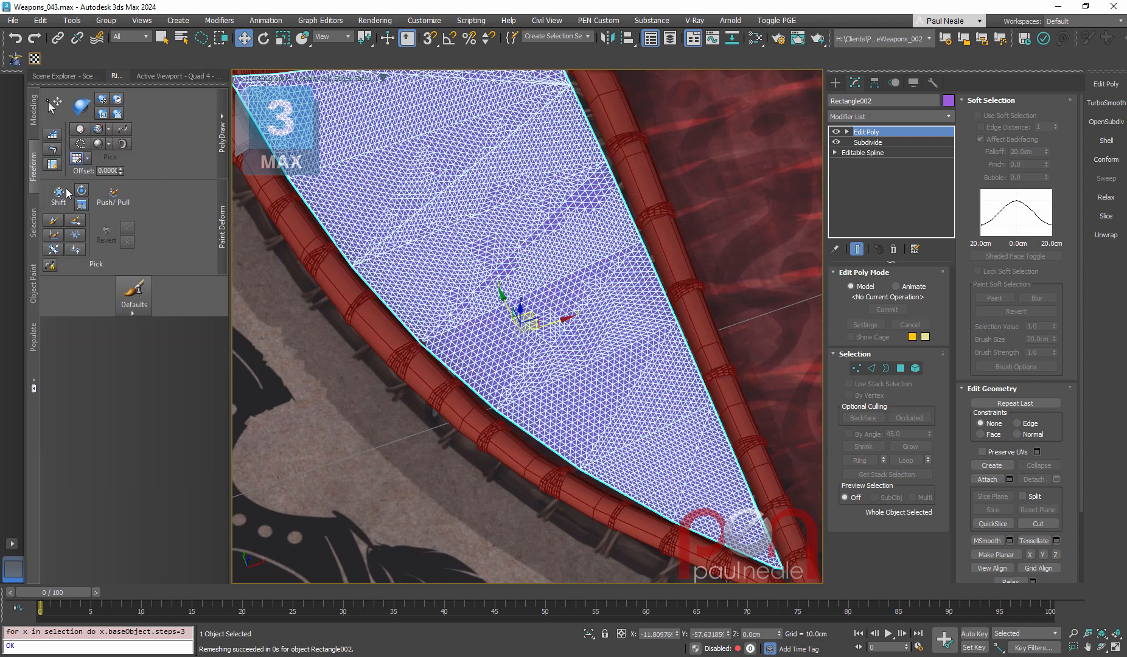
Activate the Freeform Shift brush and set Brush Affects to Depth
left_click(58, 195)
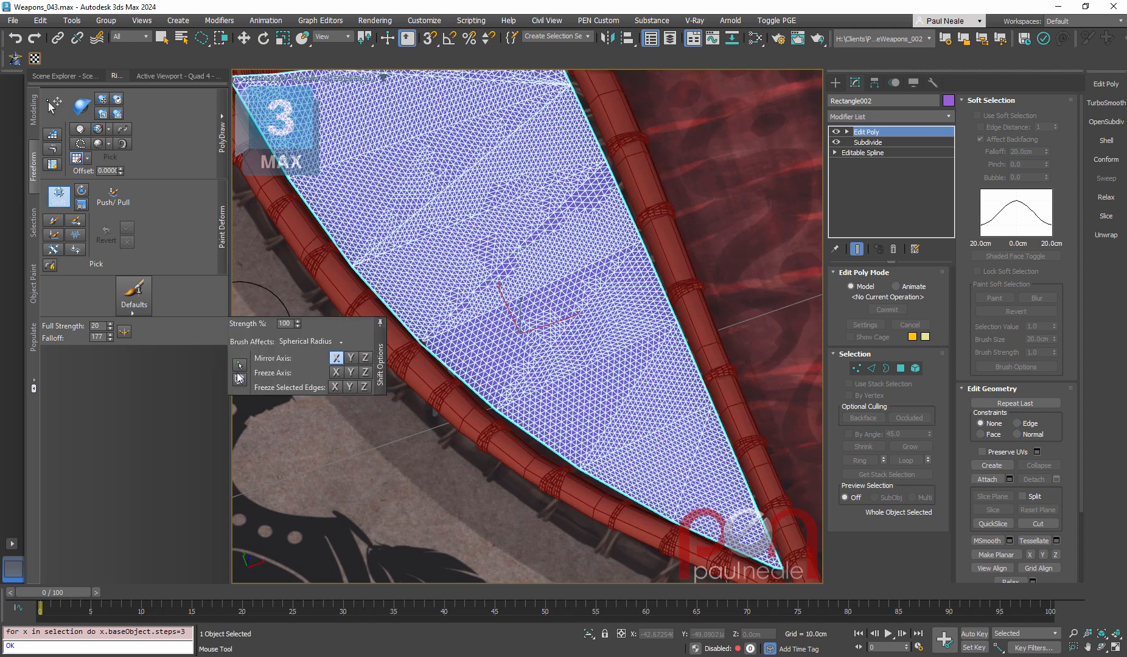
left_click(337, 341)
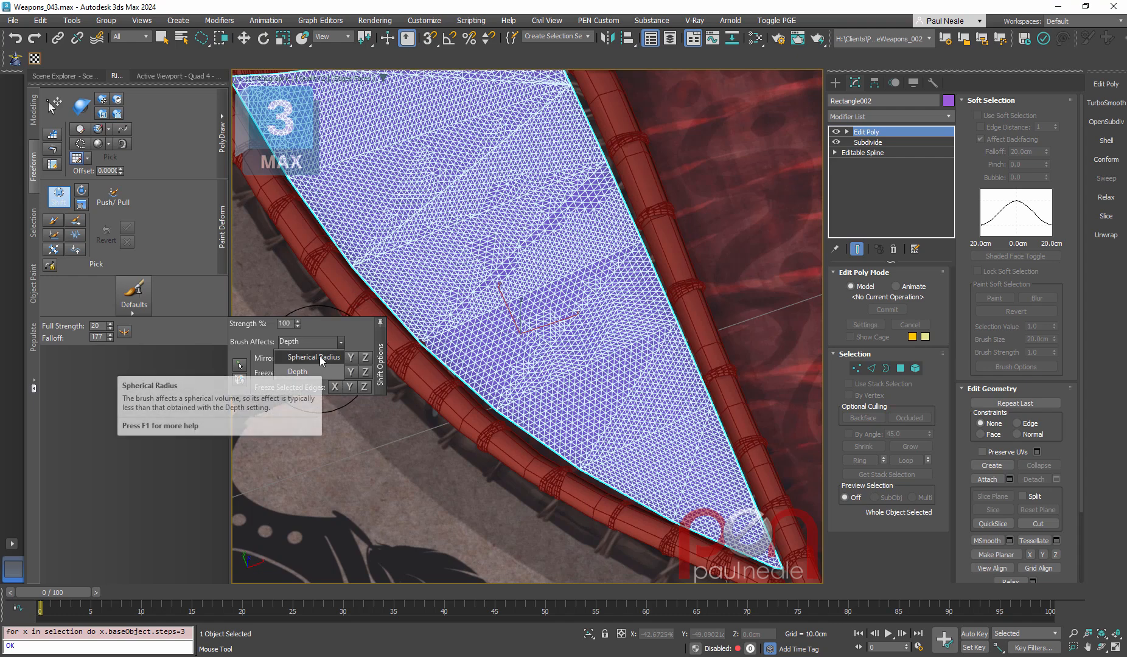
left_click(313, 357)
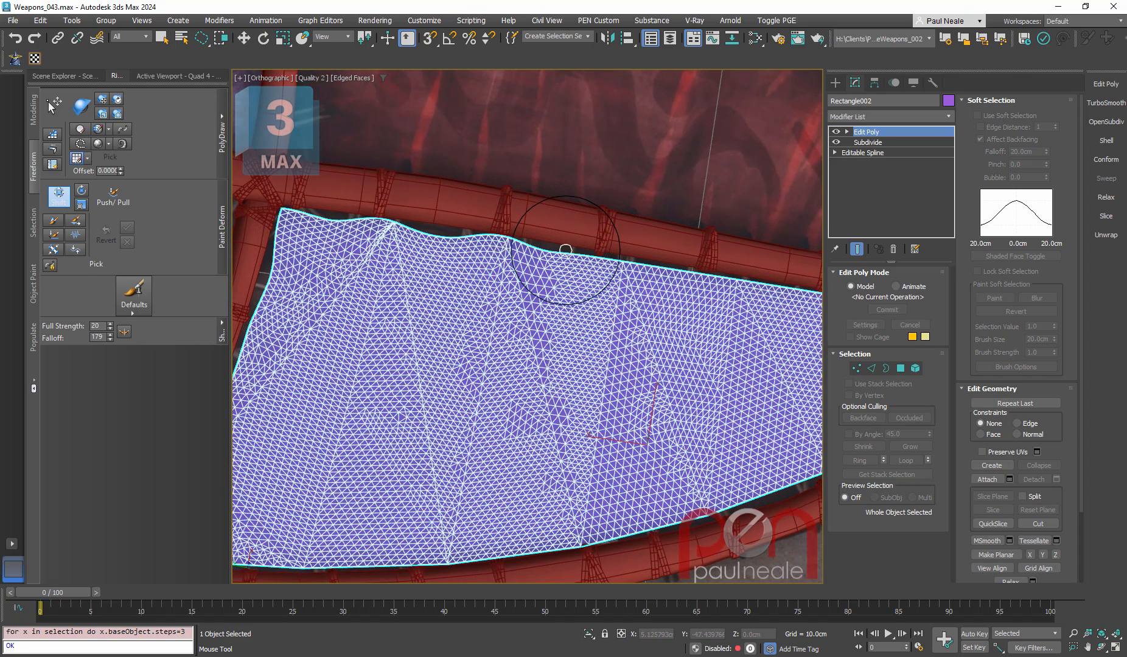
Pull the panel's upper edge out toward the shield bar with the Shift brush
left_click_drag(566, 250, 675, 266)
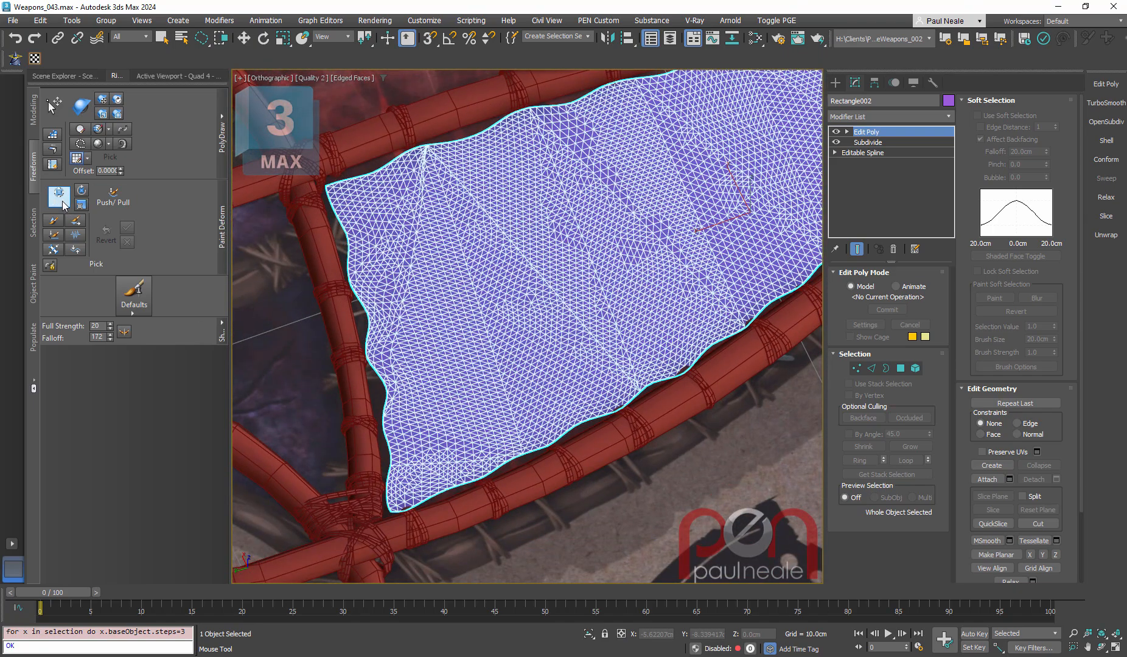
mouse_move(59, 194)
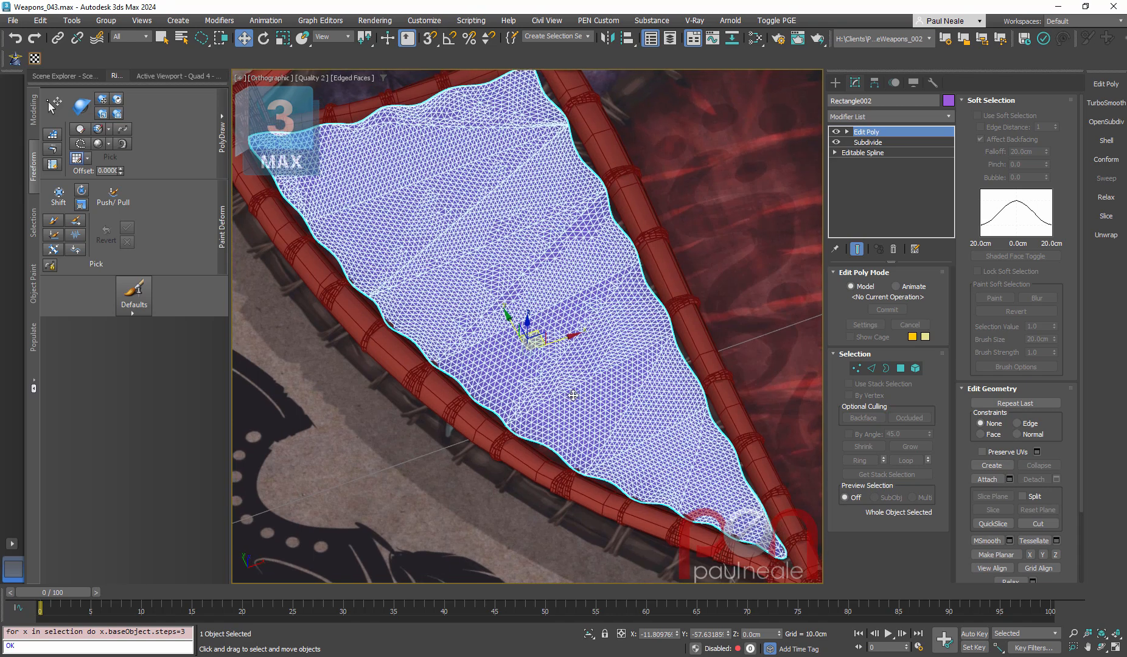
Add a Retopology modifier with Face Count 400 and compute the new quad mesh
type("retop")
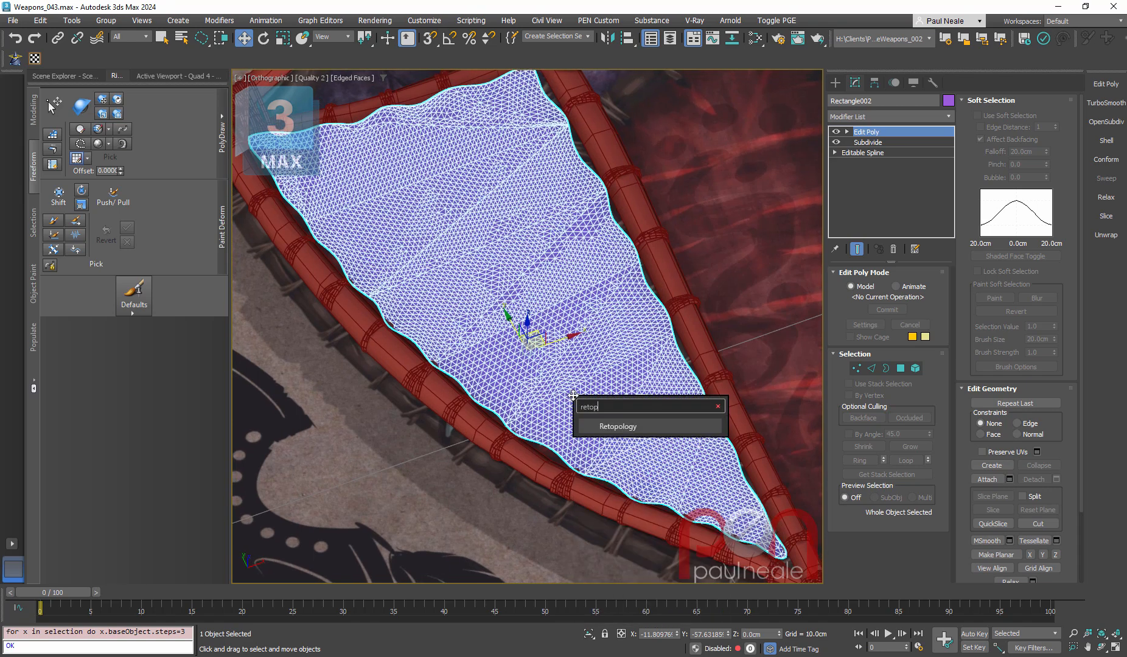
left_click(616, 426)
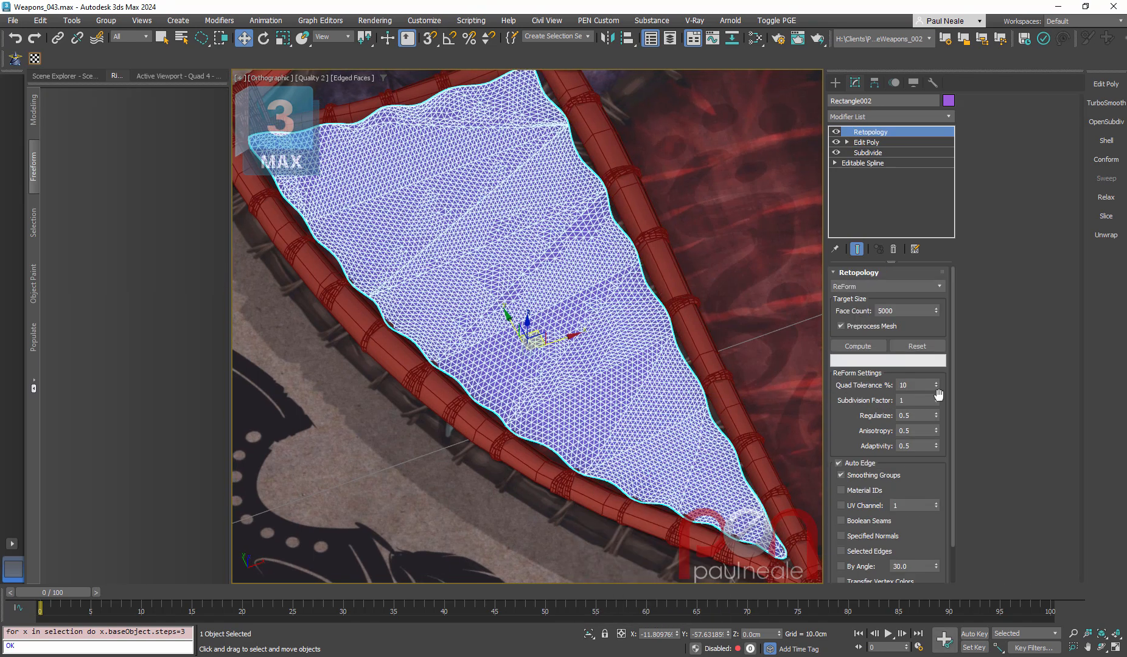
triple_click(905, 310)
type("400")
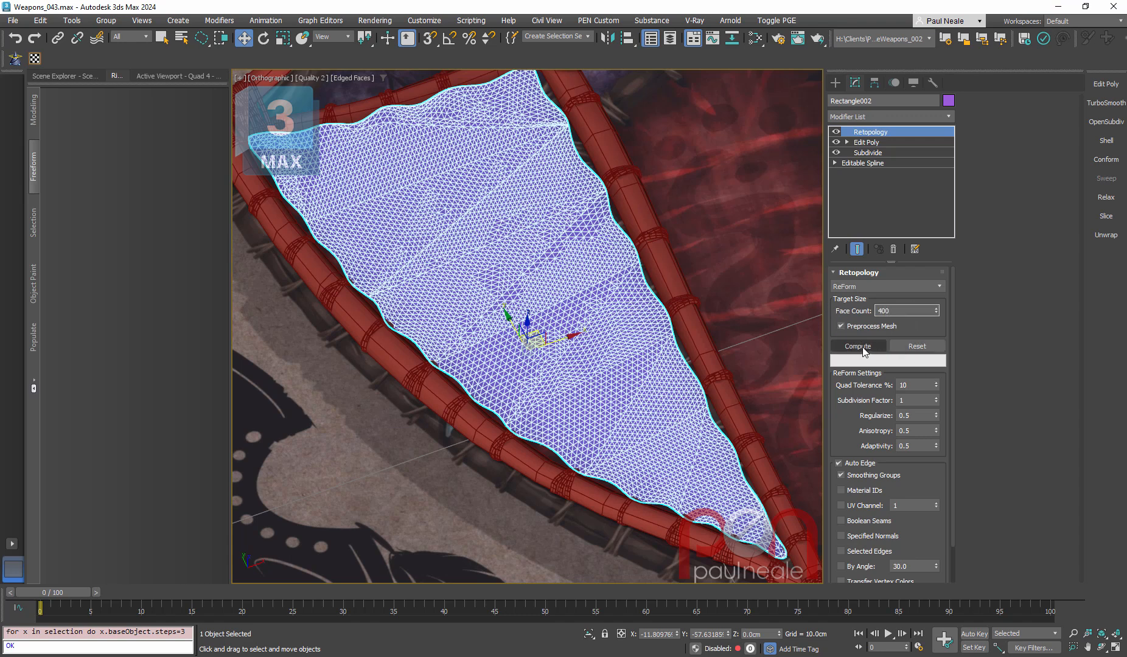
left_click(857, 345)
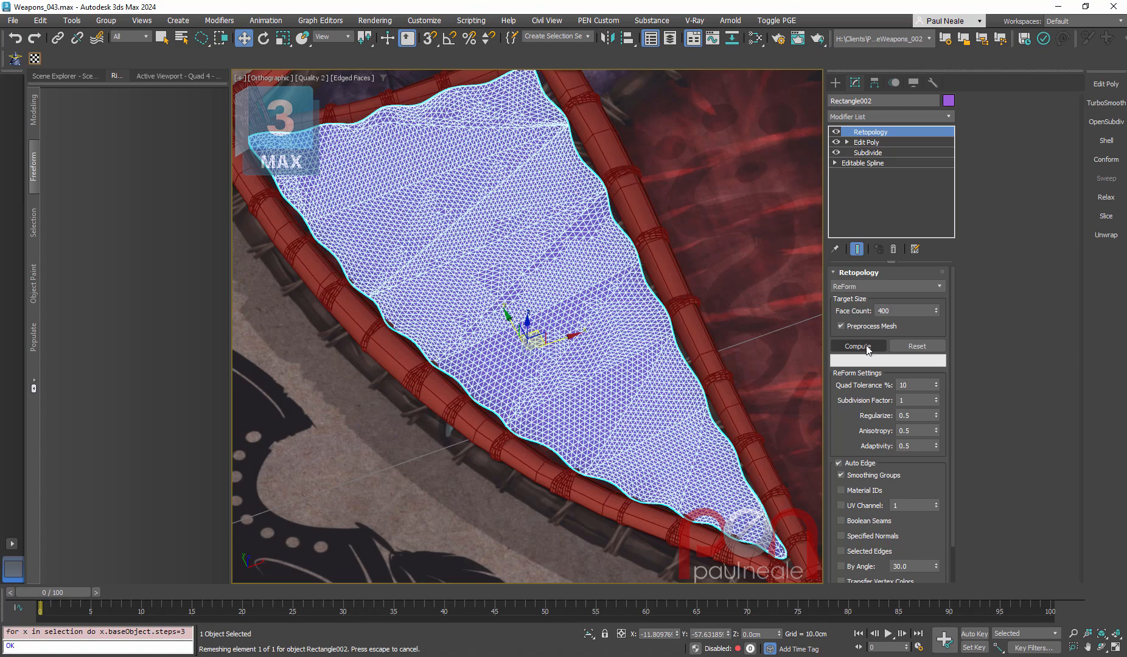
left_click(857, 346)
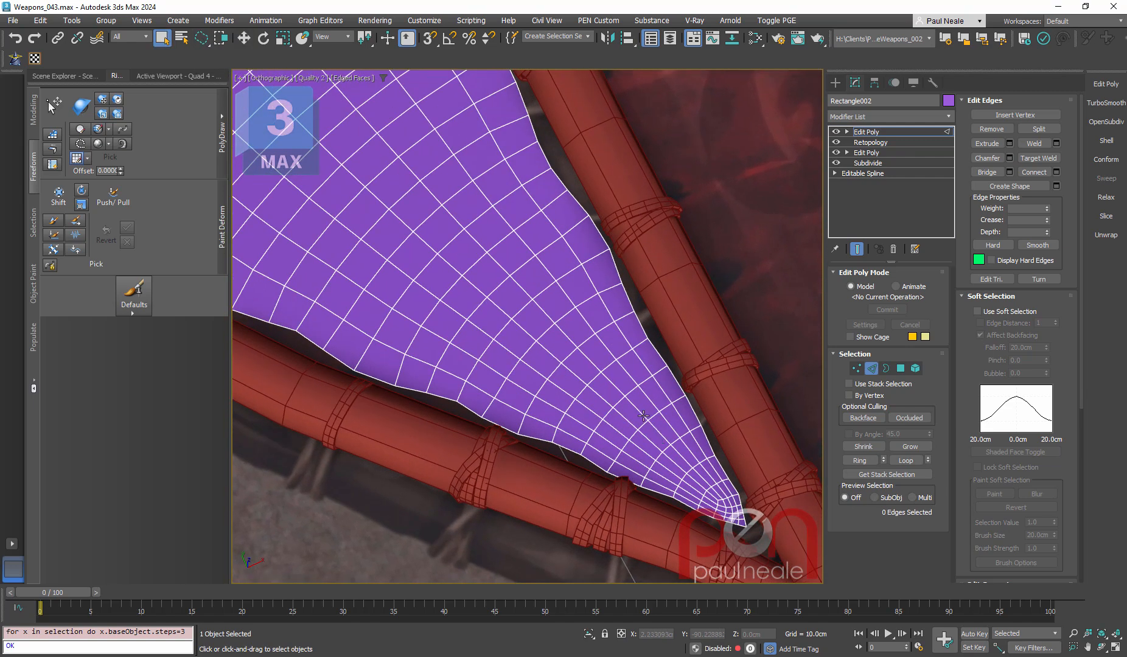
Select the first edges of the parallel loops to remove on the quad panel
left_click(636, 475)
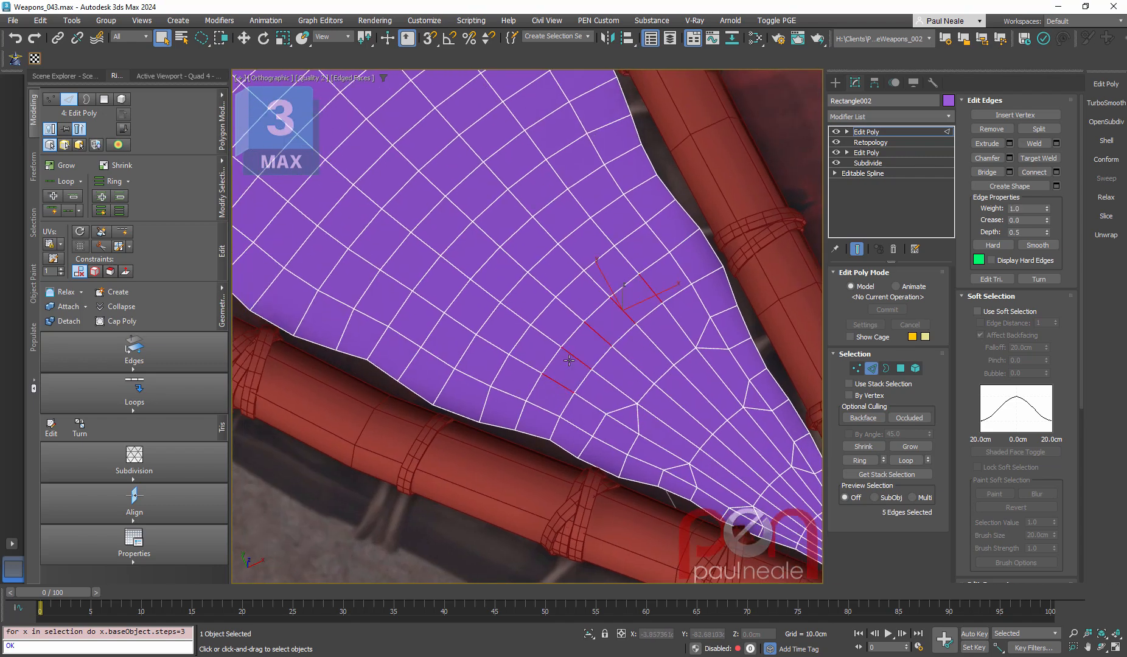
left_click(567, 173)
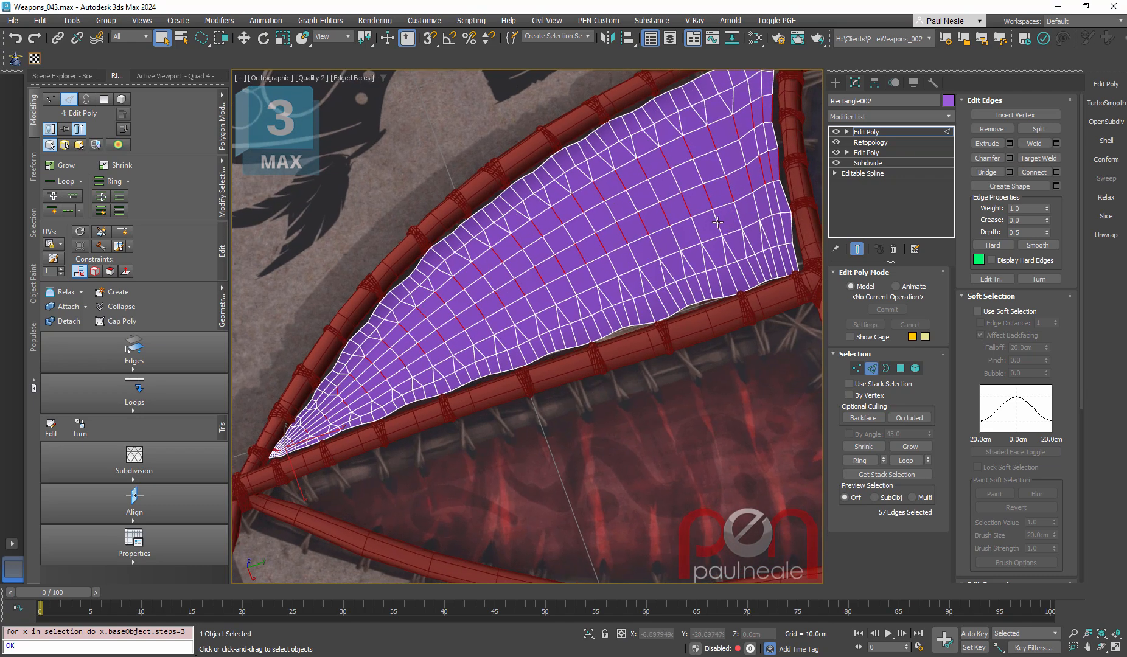
mouse_move(714, 142)
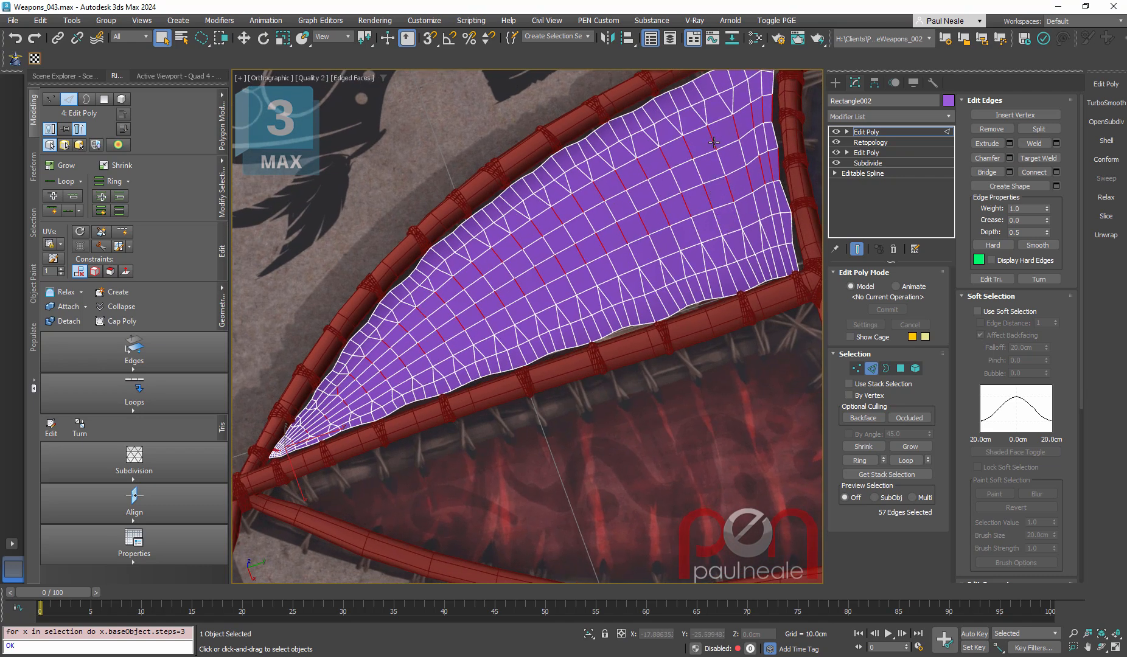
Collapse the 57 selected edges to cut the panel's polygon count
left_click(740, 215)
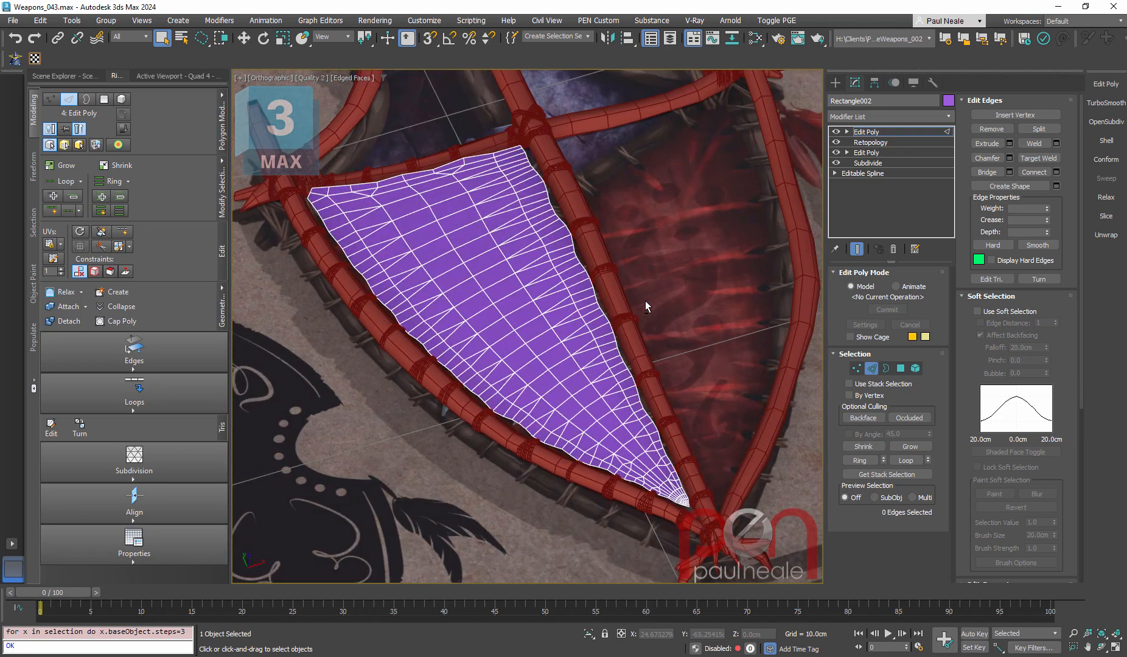
left_click(948, 100)
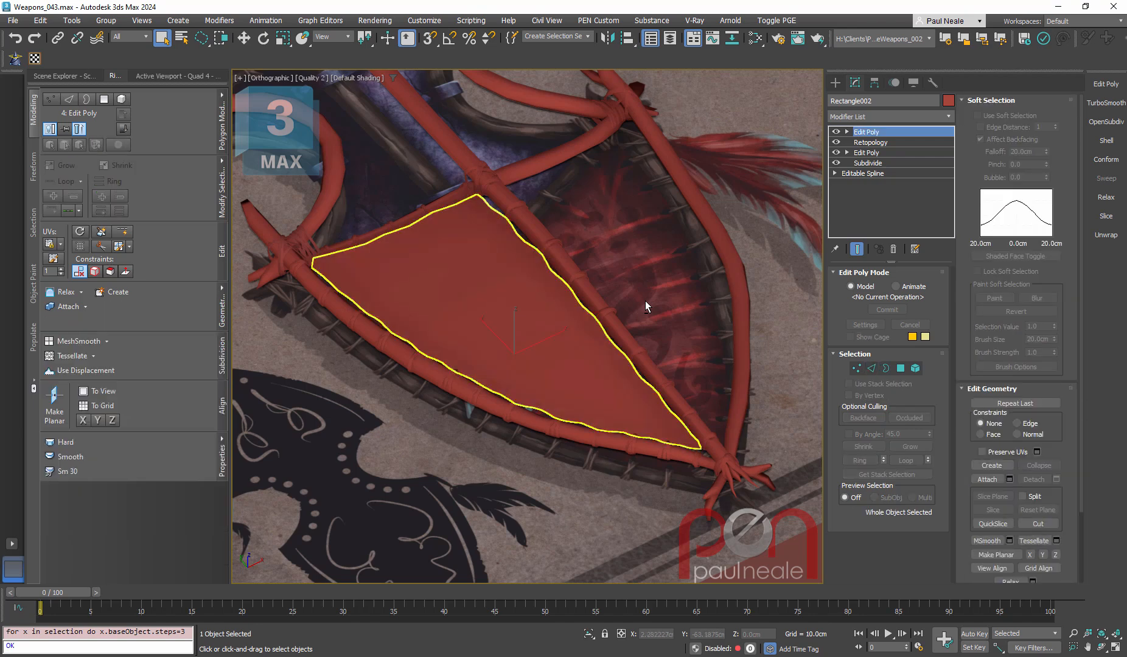
Add a Shell modifier with about 0.14 cm outer amount to the panel
type("shel")
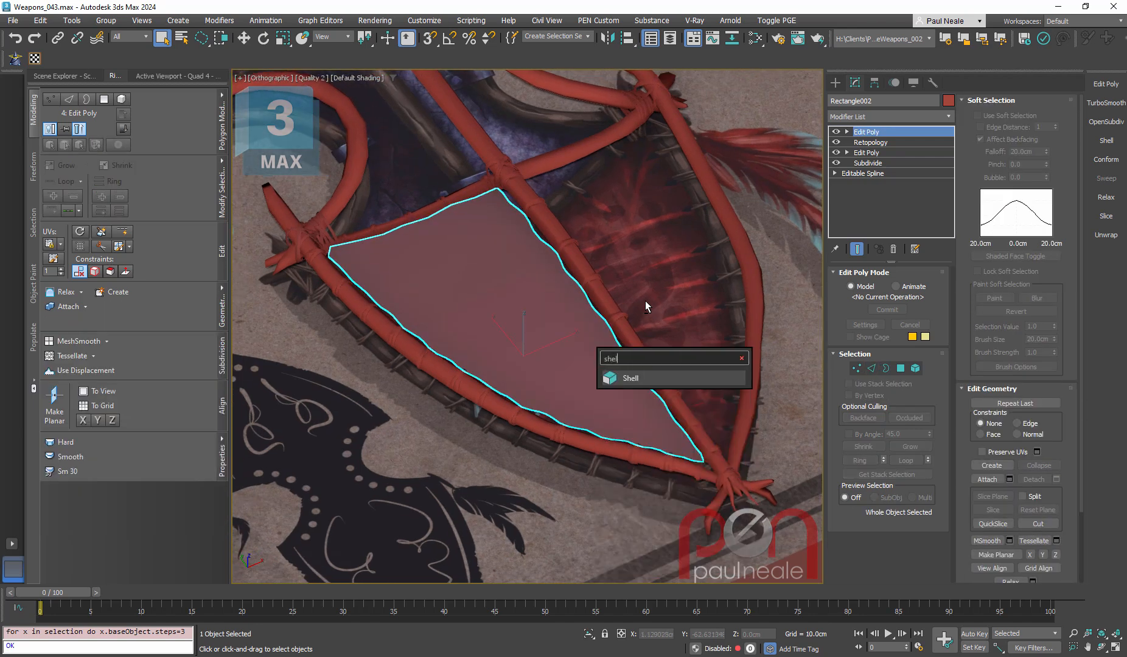
left_click(630, 379)
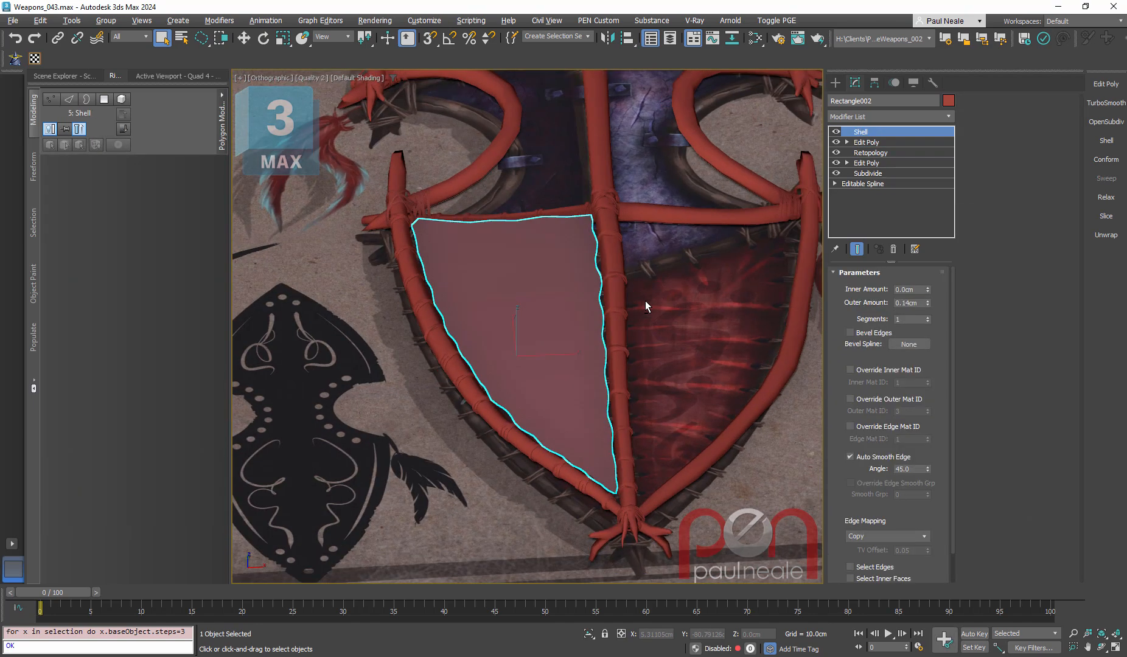